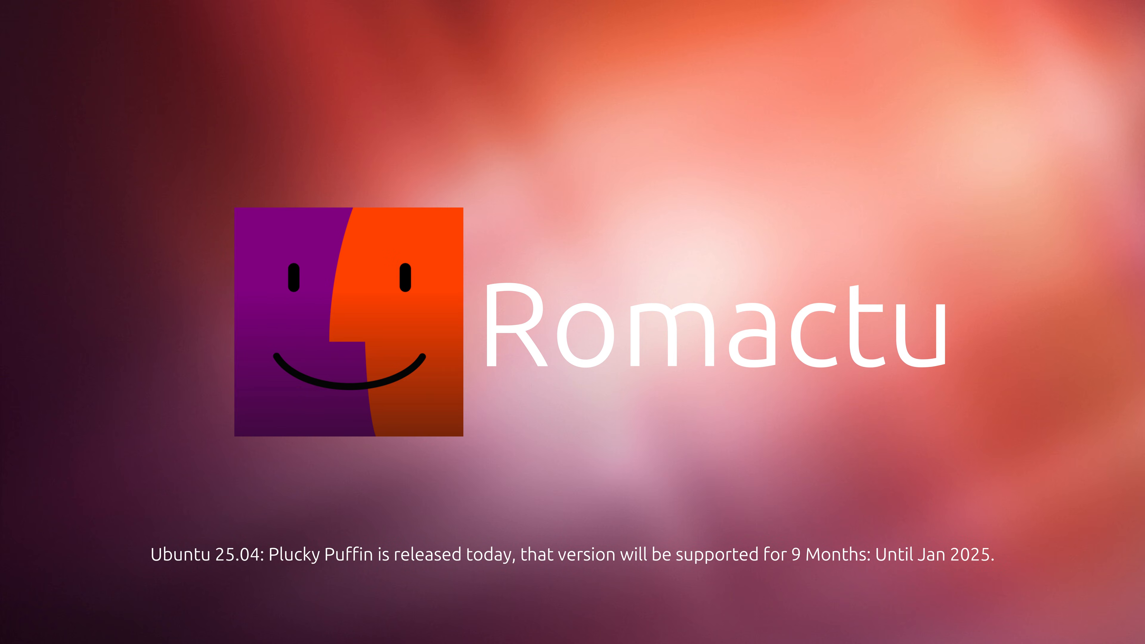
Bring up the quick settings panel with Wi-Fi, Bluetooth, Power Mode and Dark Style.
left_click(1113, 12)
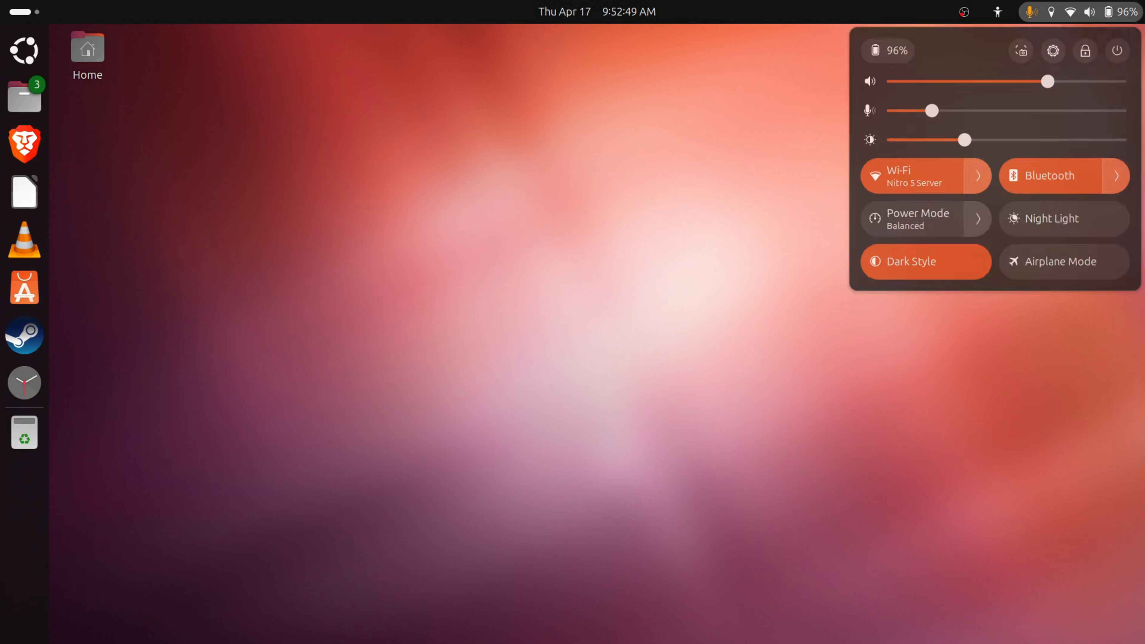
Reach System > About and view the System Details for Ubuntu 25.04, 32 GB memory, 2 TB disk.
left_click(1052, 50)
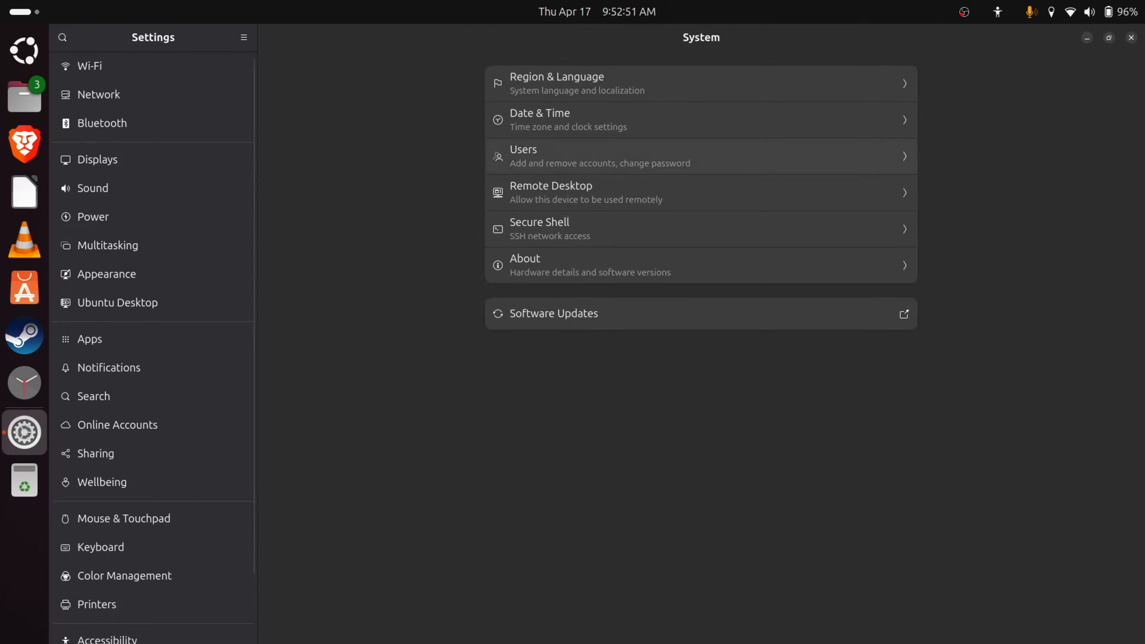
left_click(107, 274)
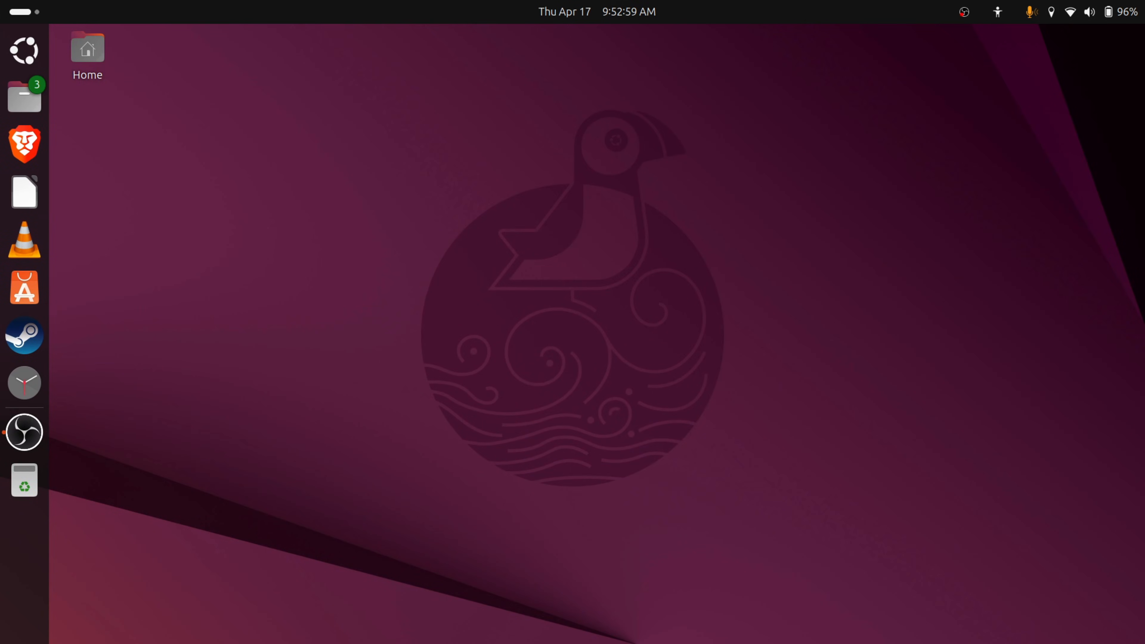
left_click(1088, 12)
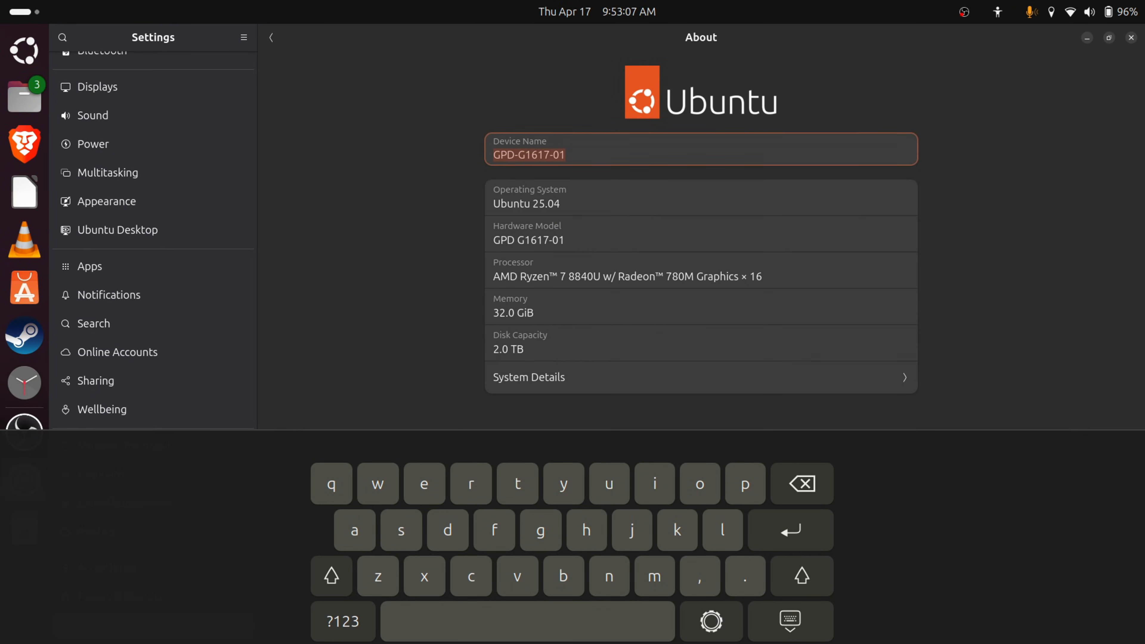
left_click(790, 621)
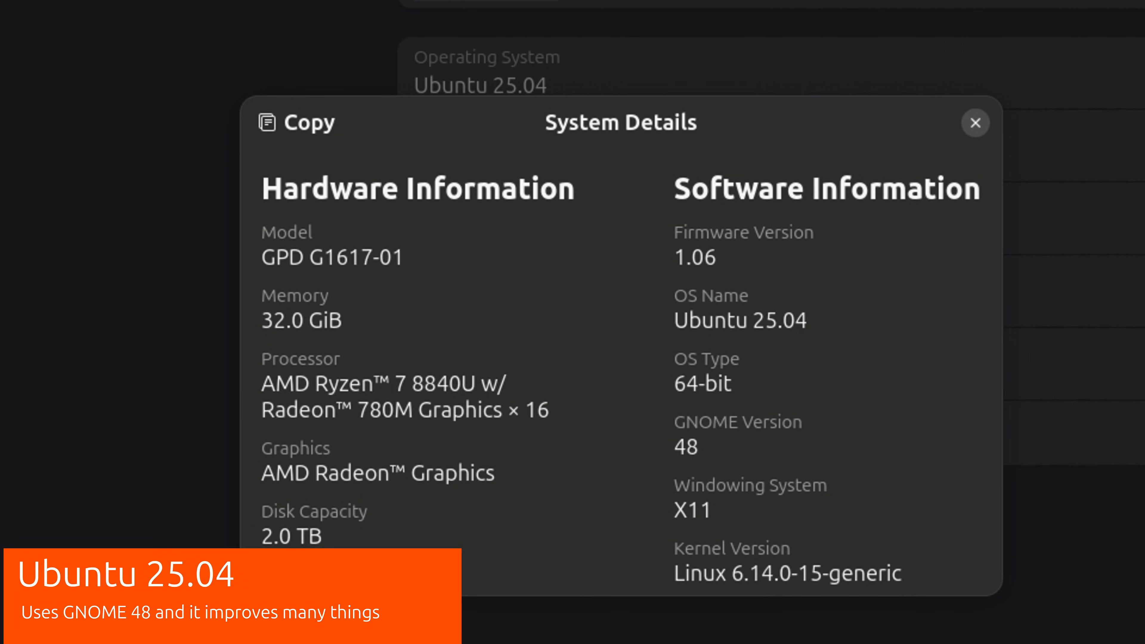
left_click(975, 123)
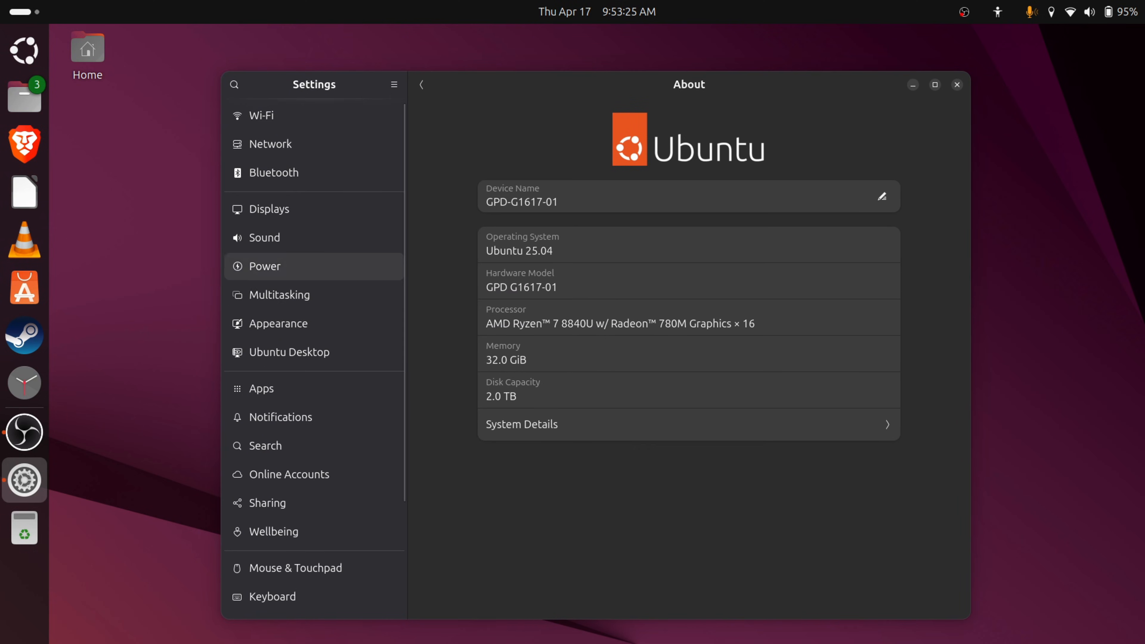
Switch Appearance to the light Default style and maximize the Settings window.
left_click(277, 323)
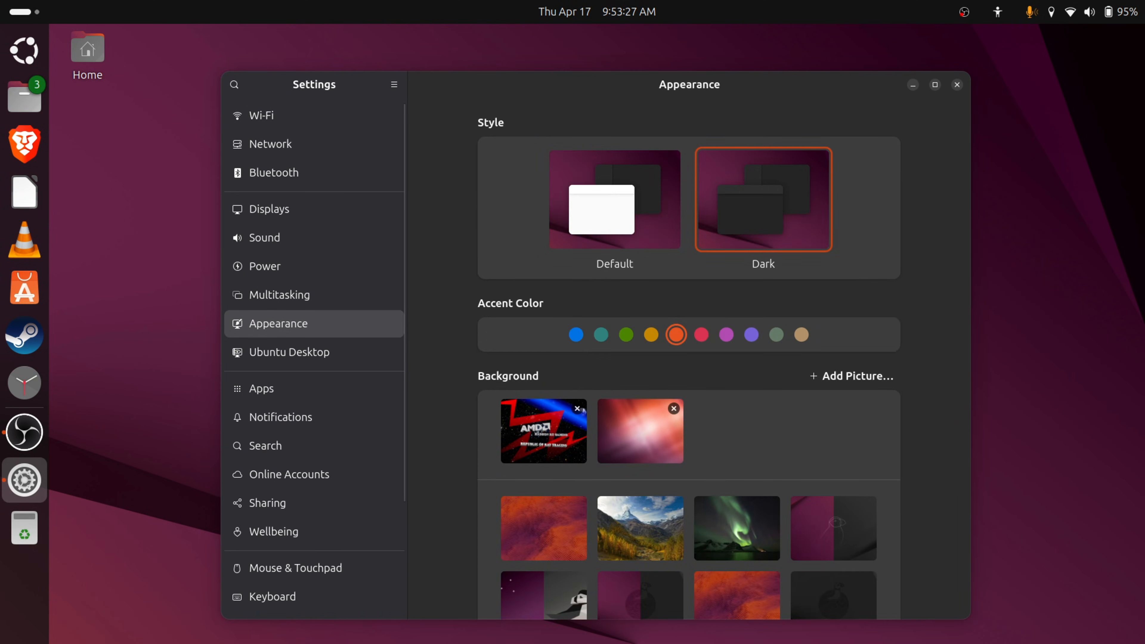
left_click(614, 199)
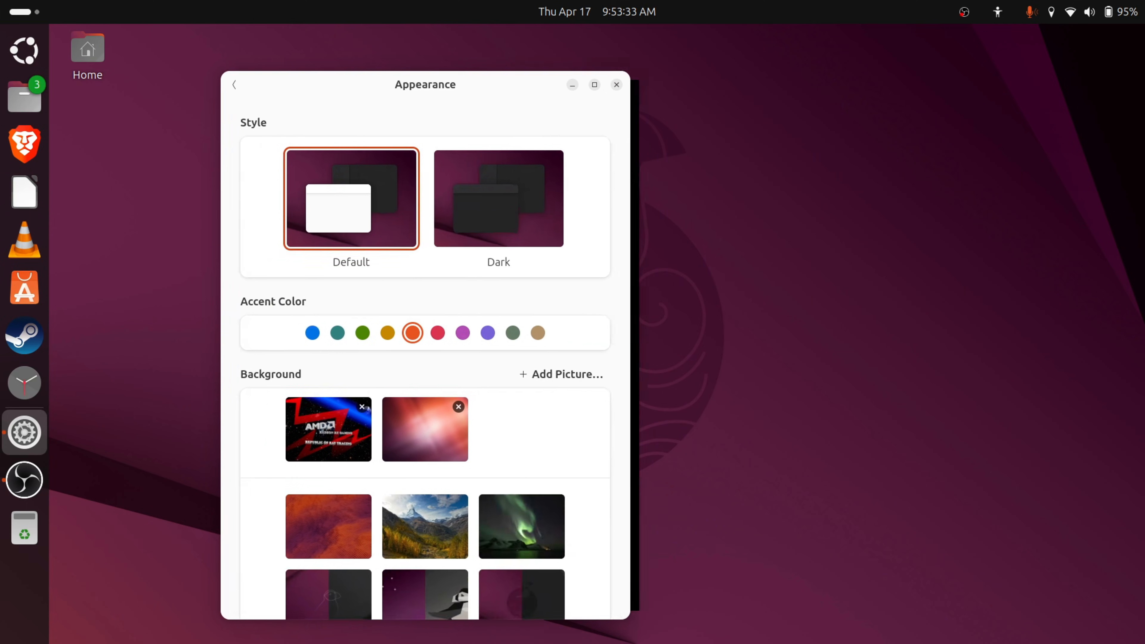
left_click(233, 84)
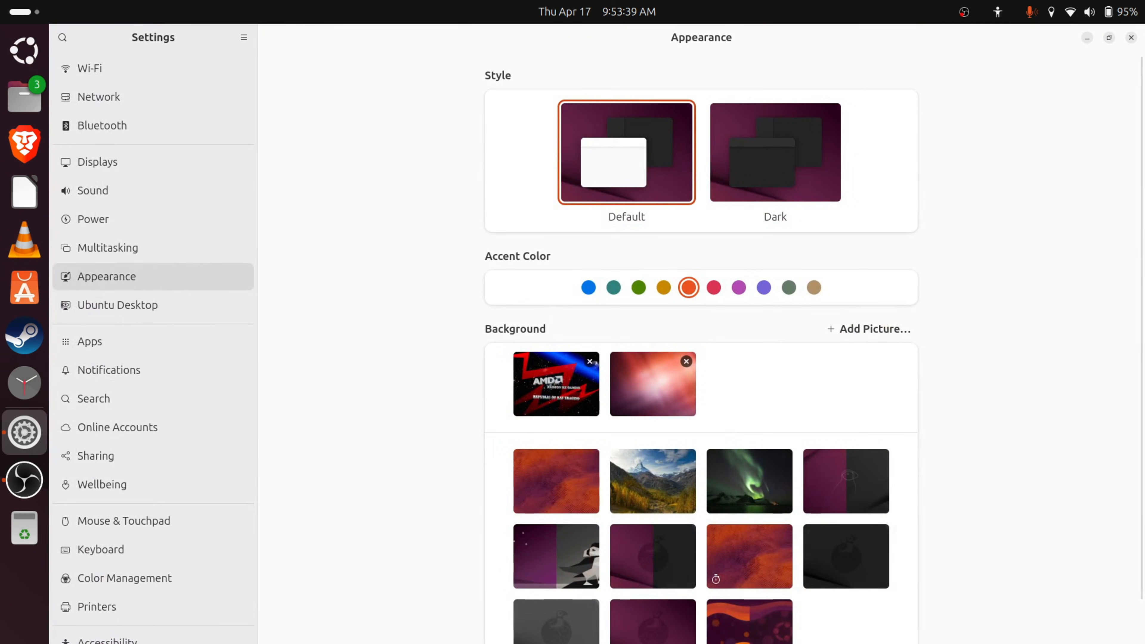
Browse Power Saving options, Displays, Accessibility, ending on the Wellbeing page.
left_click(93, 219)
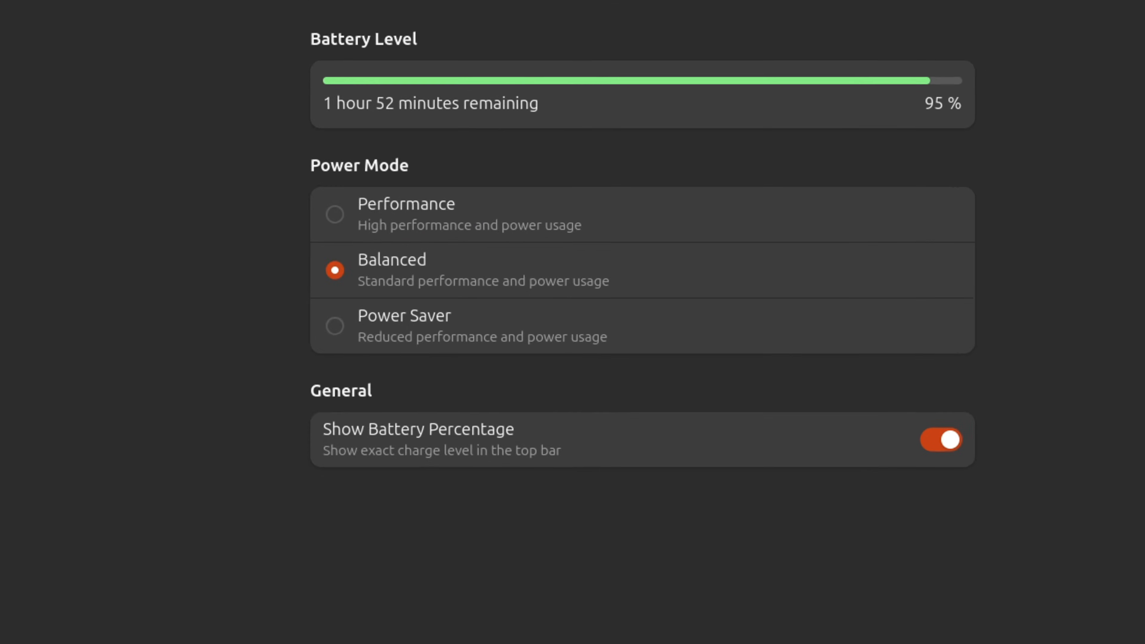
left_click(690, 49)
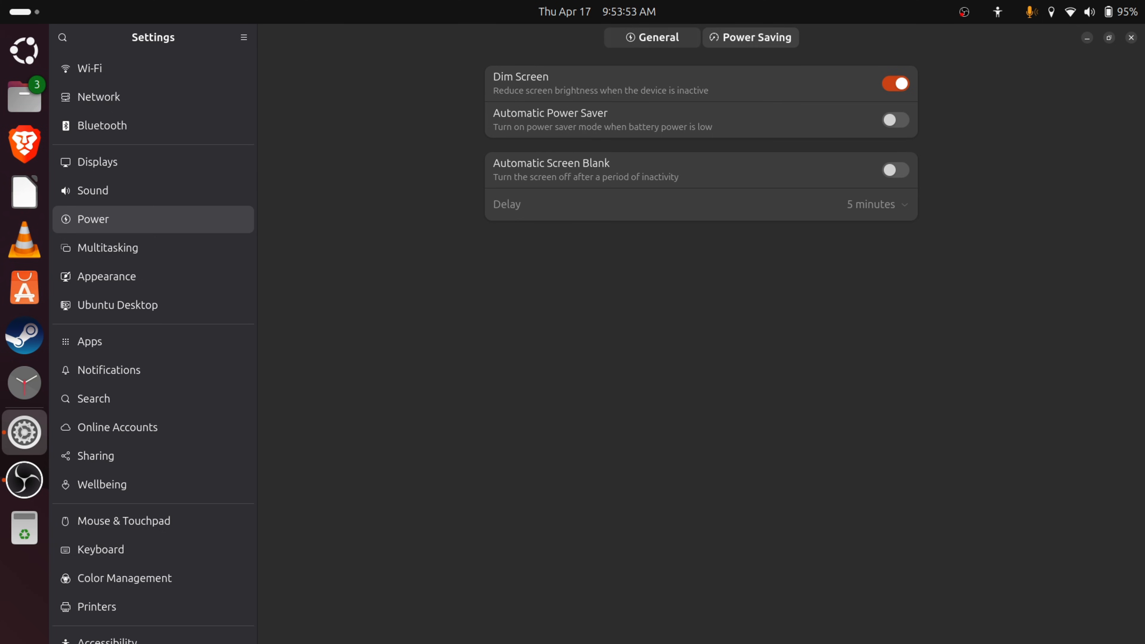
left_click(98, 162)
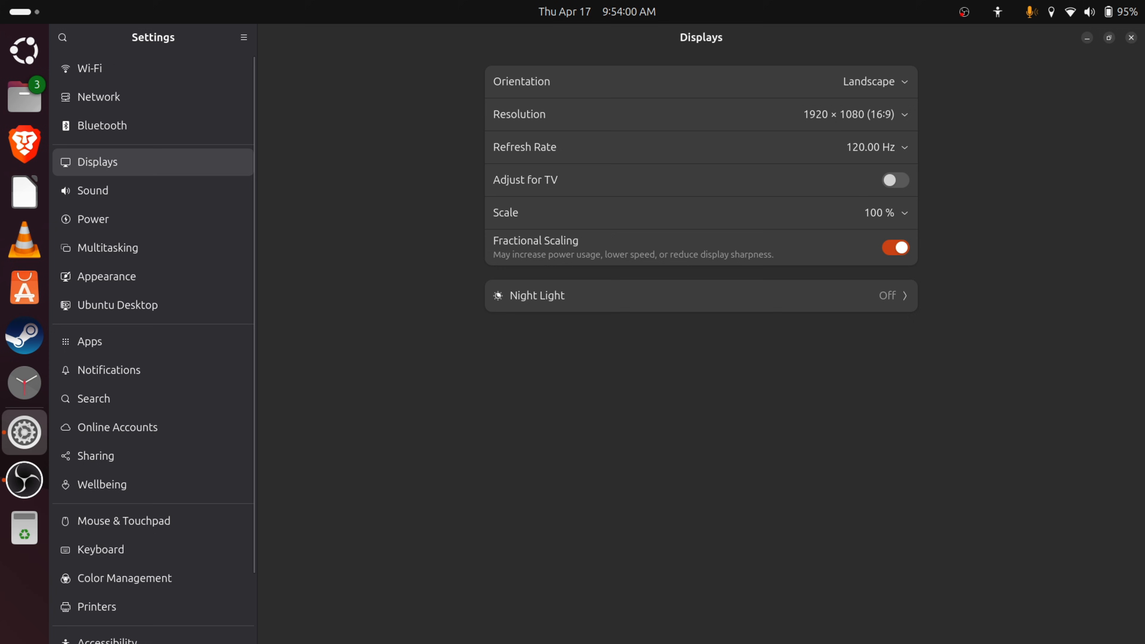
scroll("down", 3)
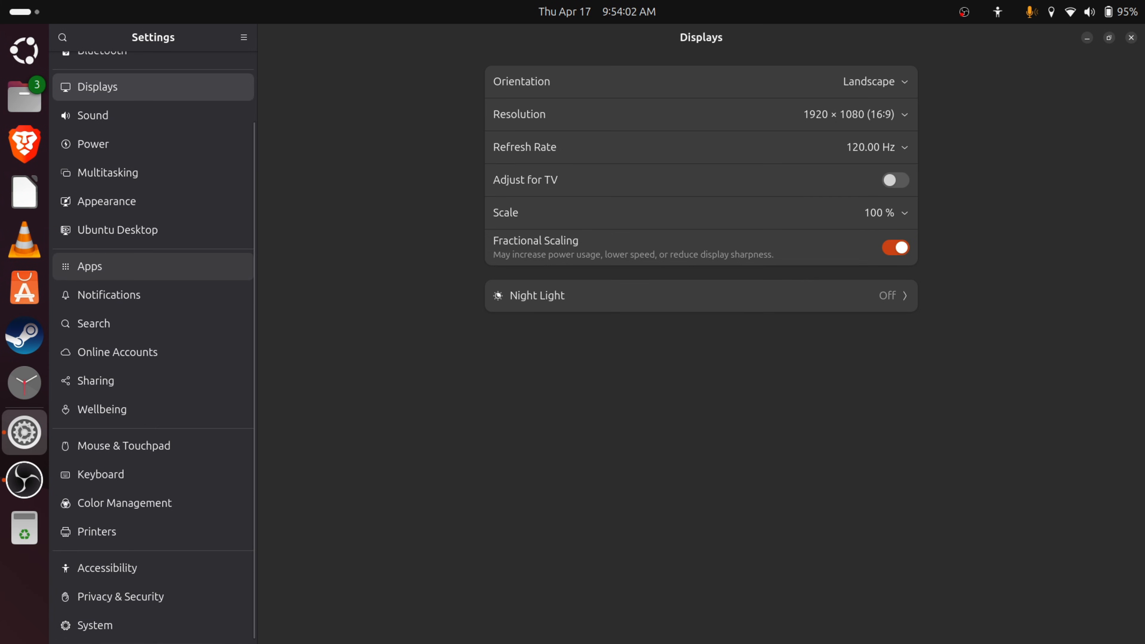
mouse_move(94, 323)
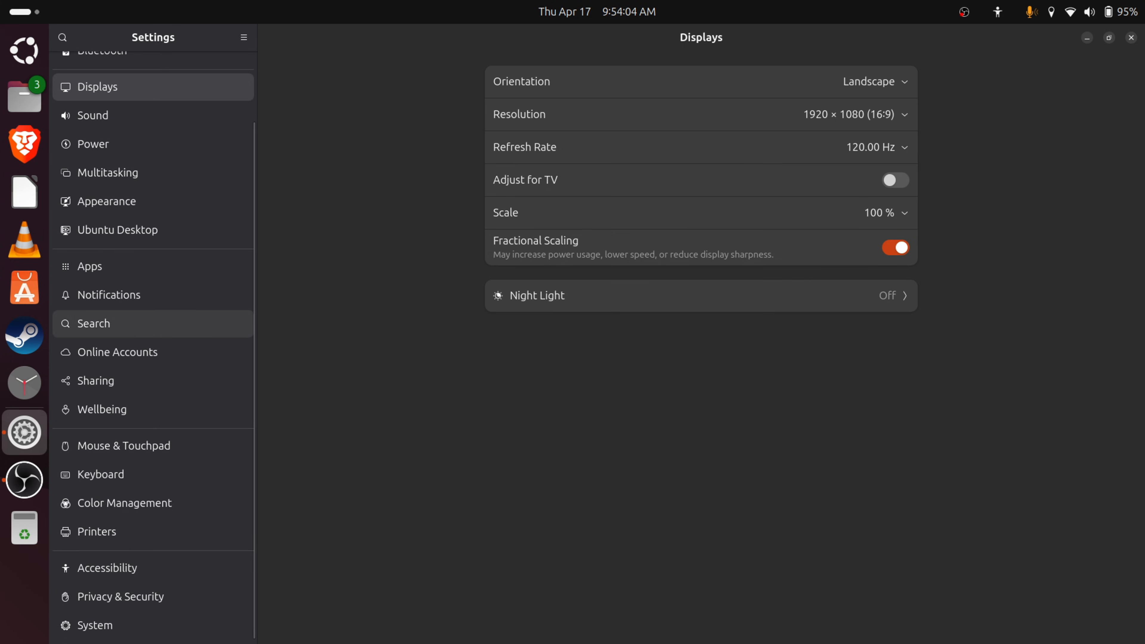
left_click(108, 567)
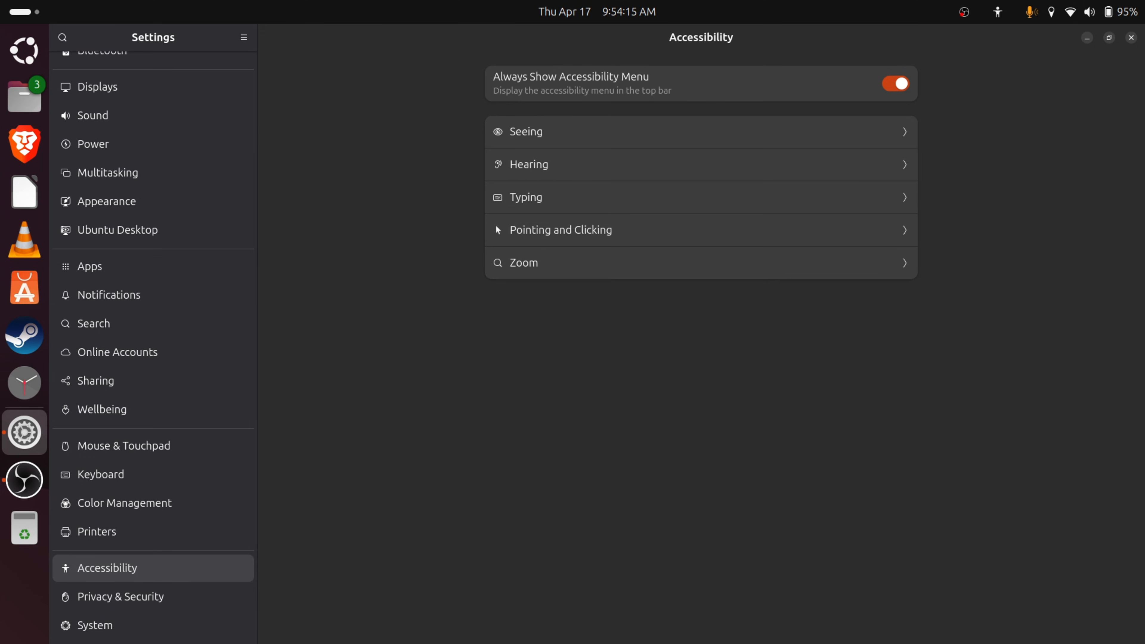
left_click(101, 409)
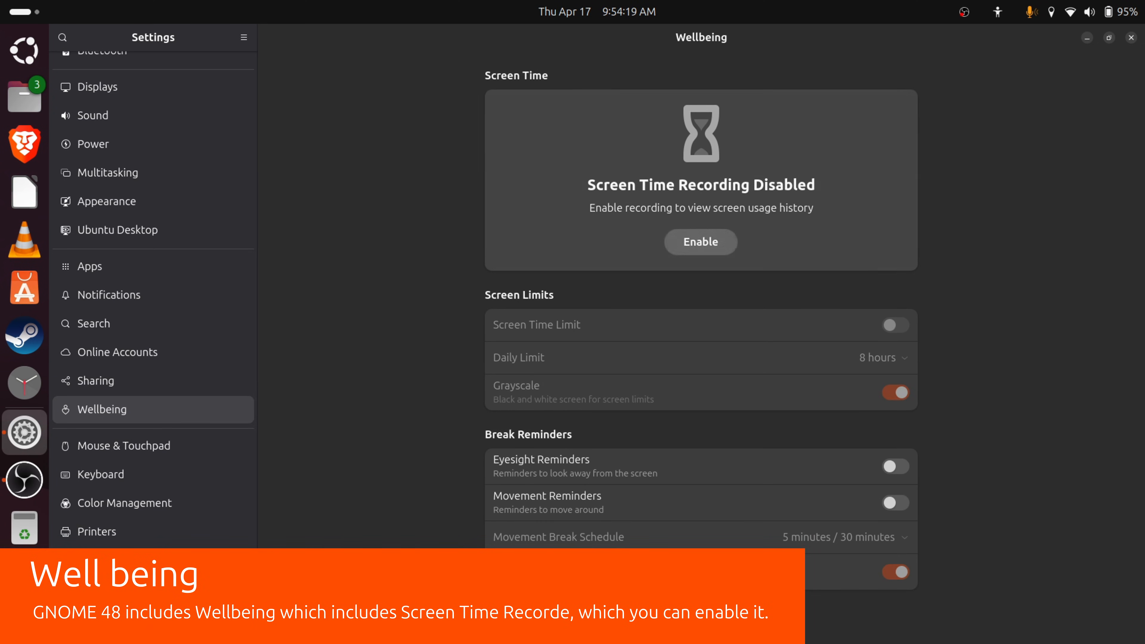
Enable screen time recording, try a 1 hour daily limit, switch the limit off and close Settings.
left_click(700, 242)
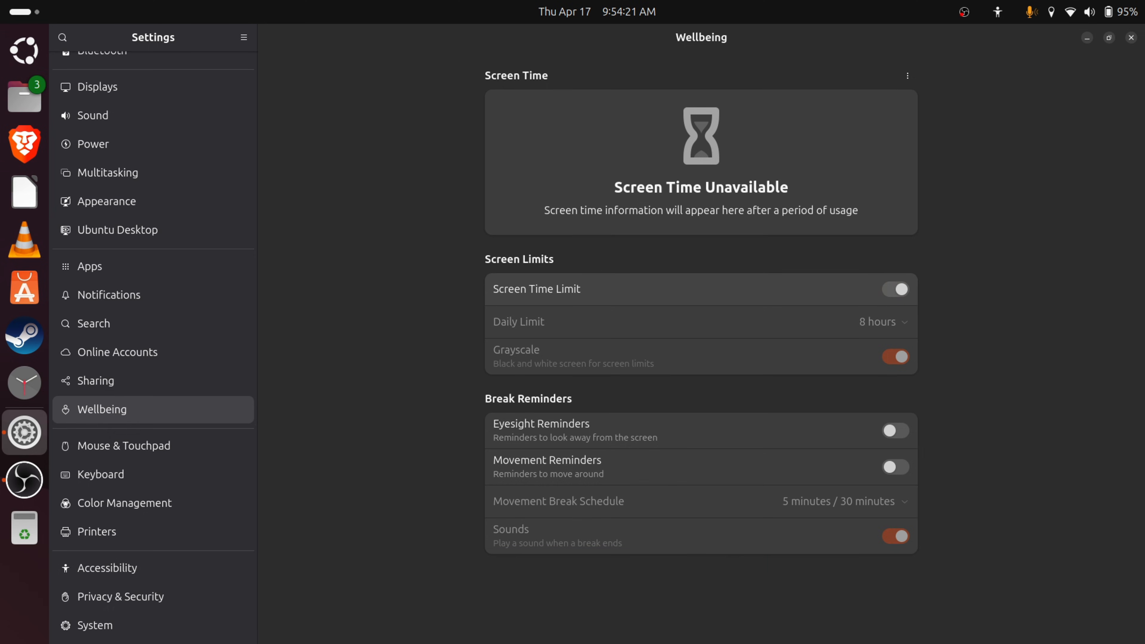
left_click(895, 290)
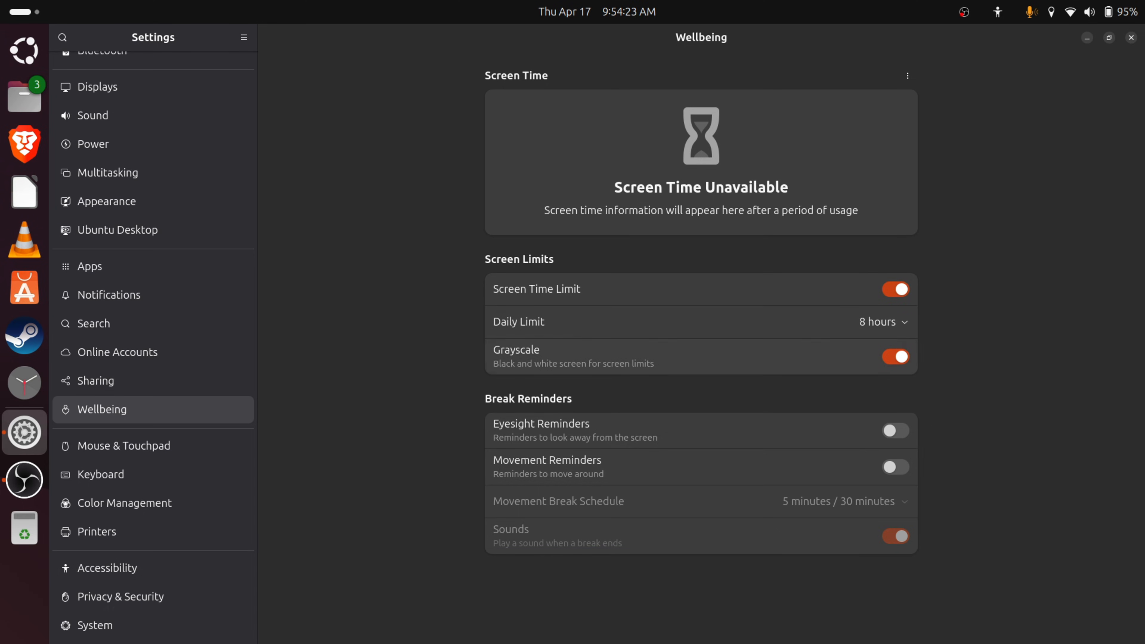
left_click(881, 322)
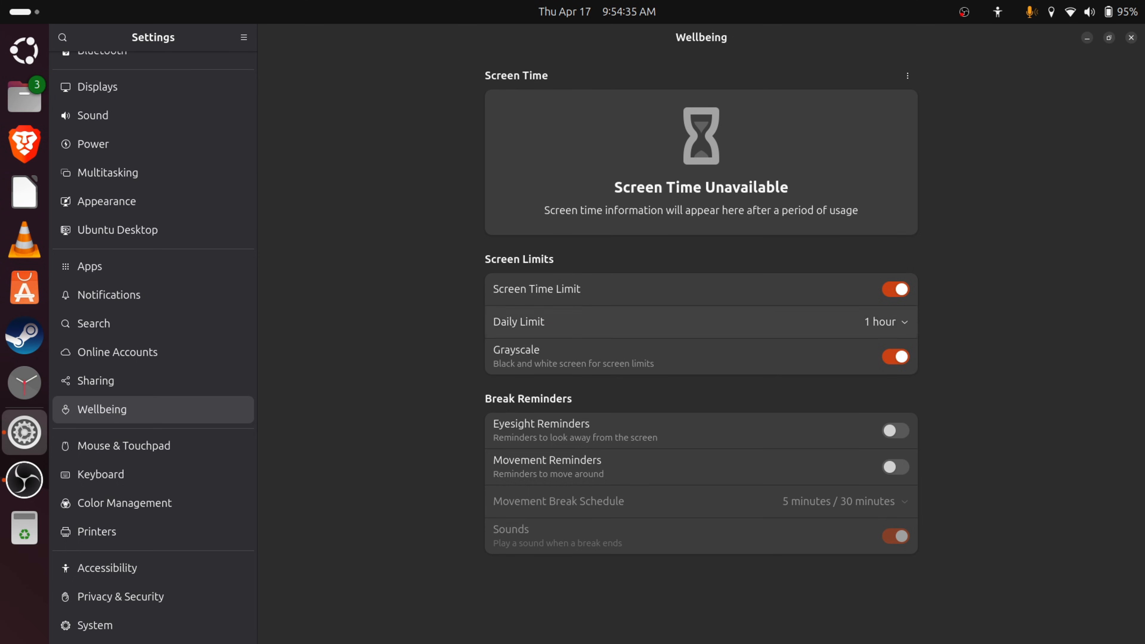
left_click(879, 321)
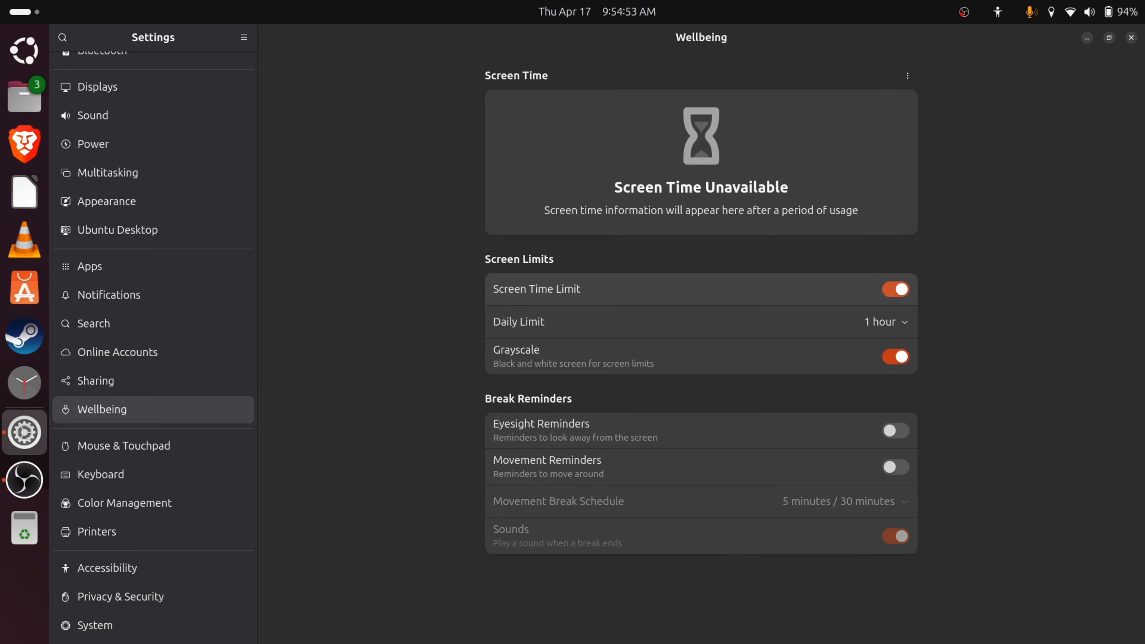
left_click(894, 289)
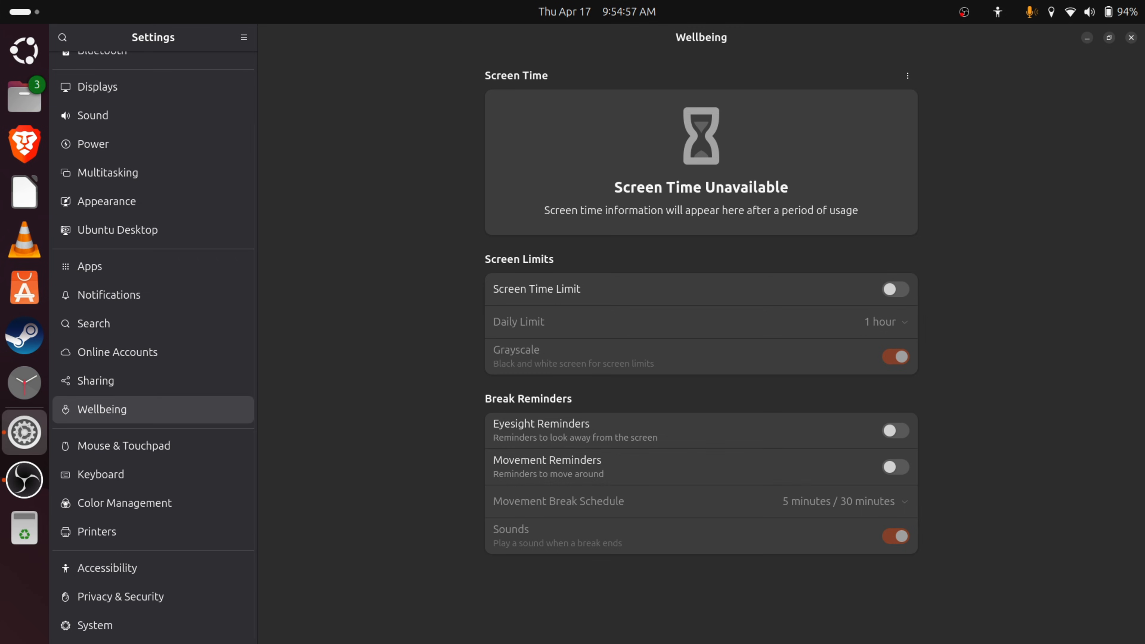
left_click(1131, 37)
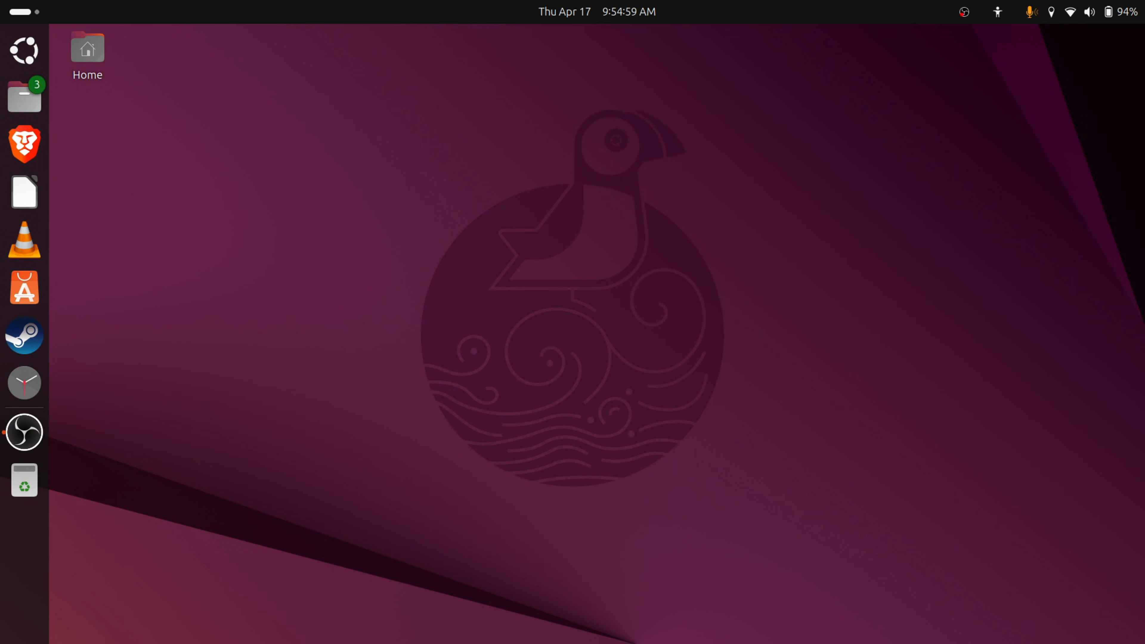
mouse_move(24, 50)
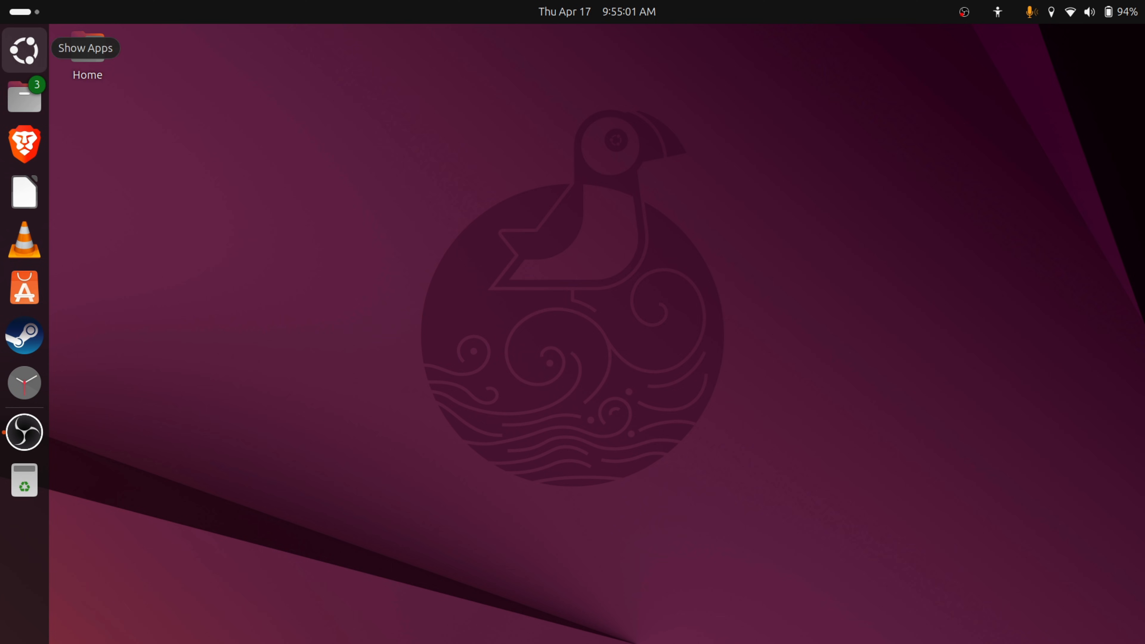
Launch LibreOffice Writer and read its About dialog showing version 25.2.2.2.
left_click(24, 50)
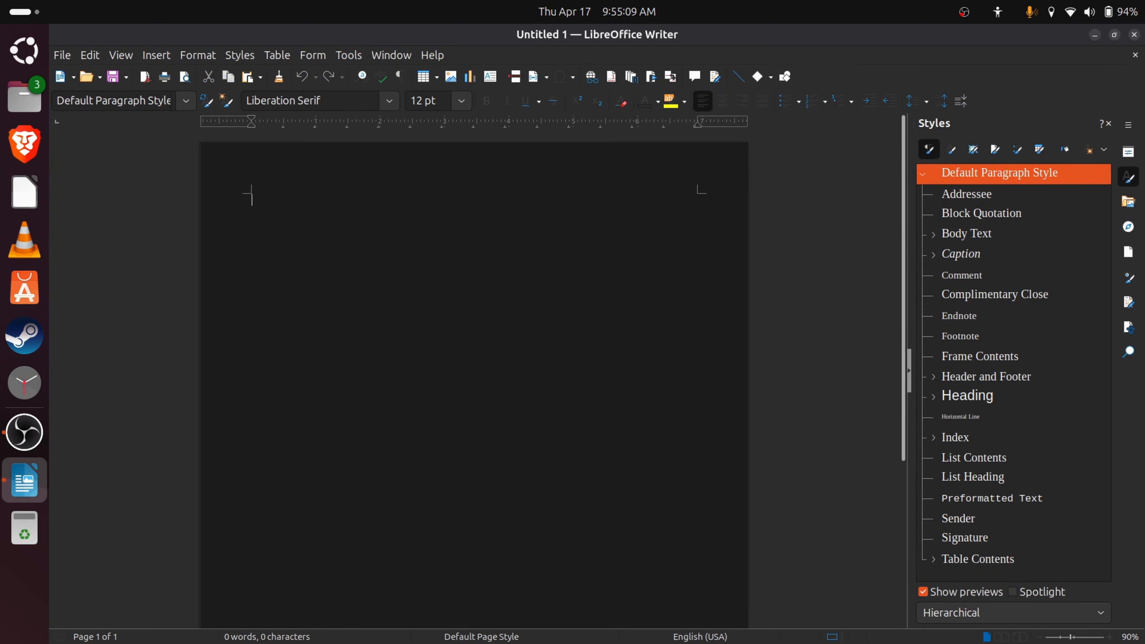
left_click(432, 55)
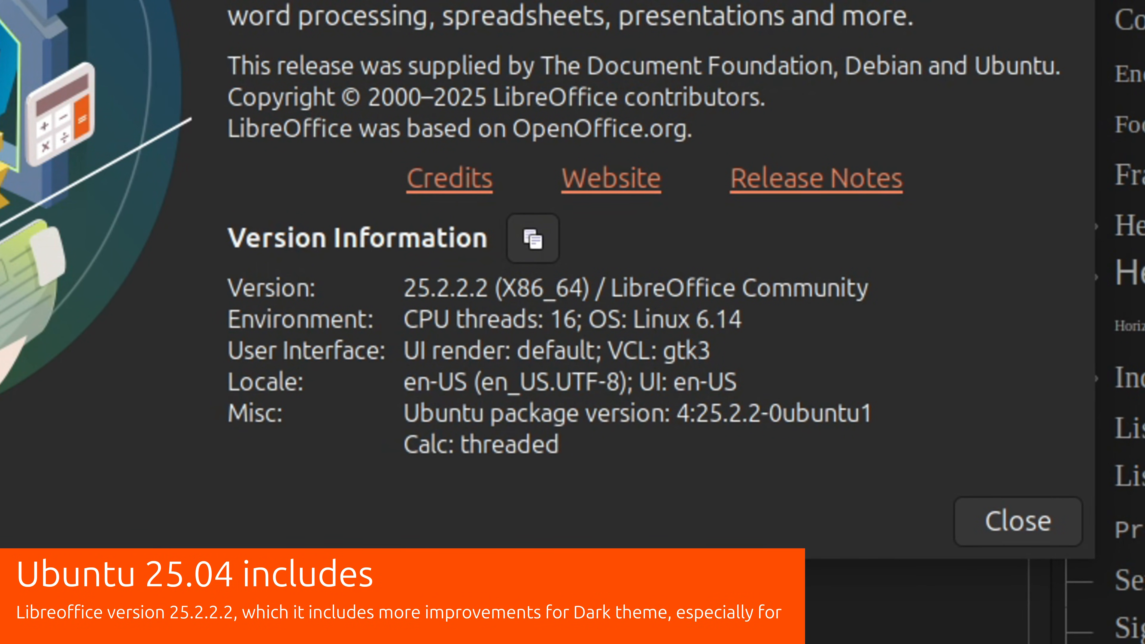
left_click(1017, 521)
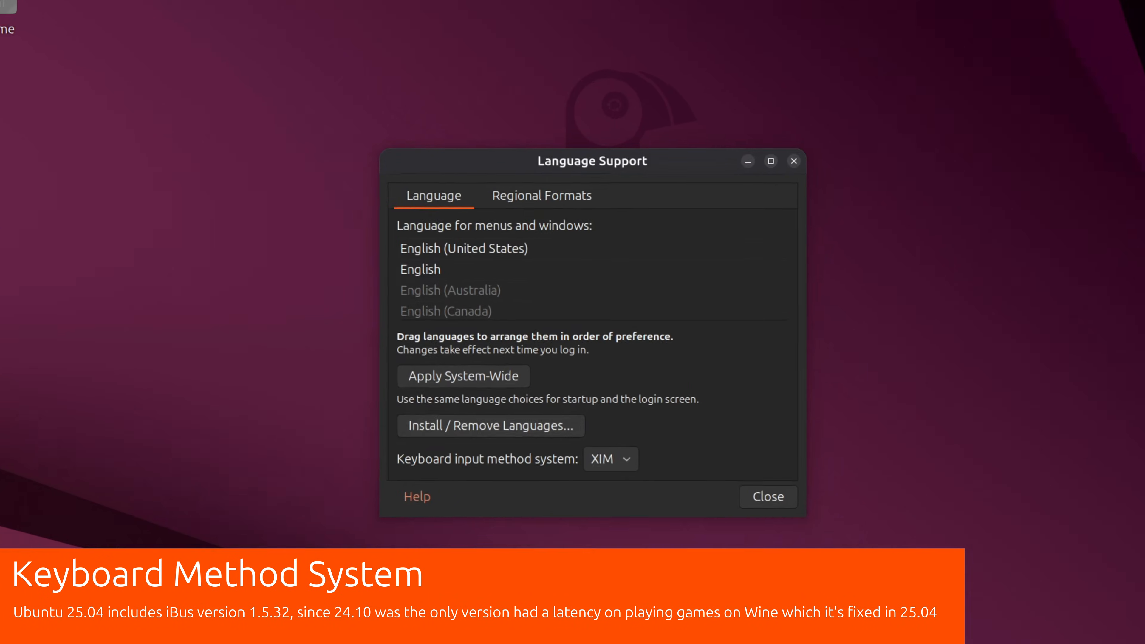
Check the keyboard input method choices (IBus, XIM, none) unchanged and return to the desktop.
left_click(609, 459)
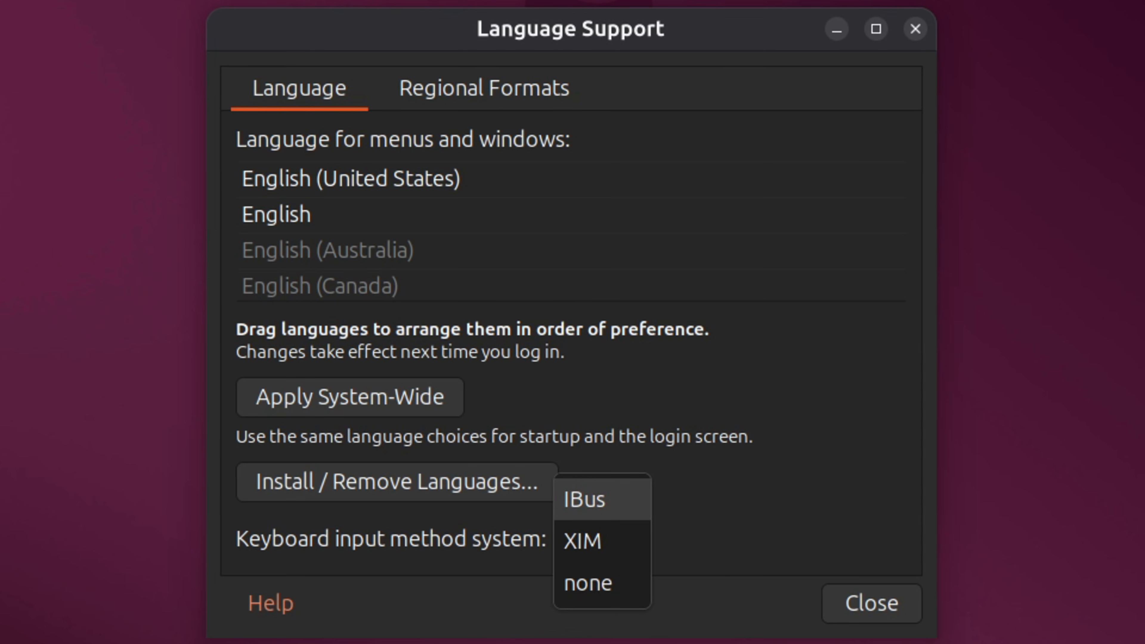
mouse_move(583, 500)
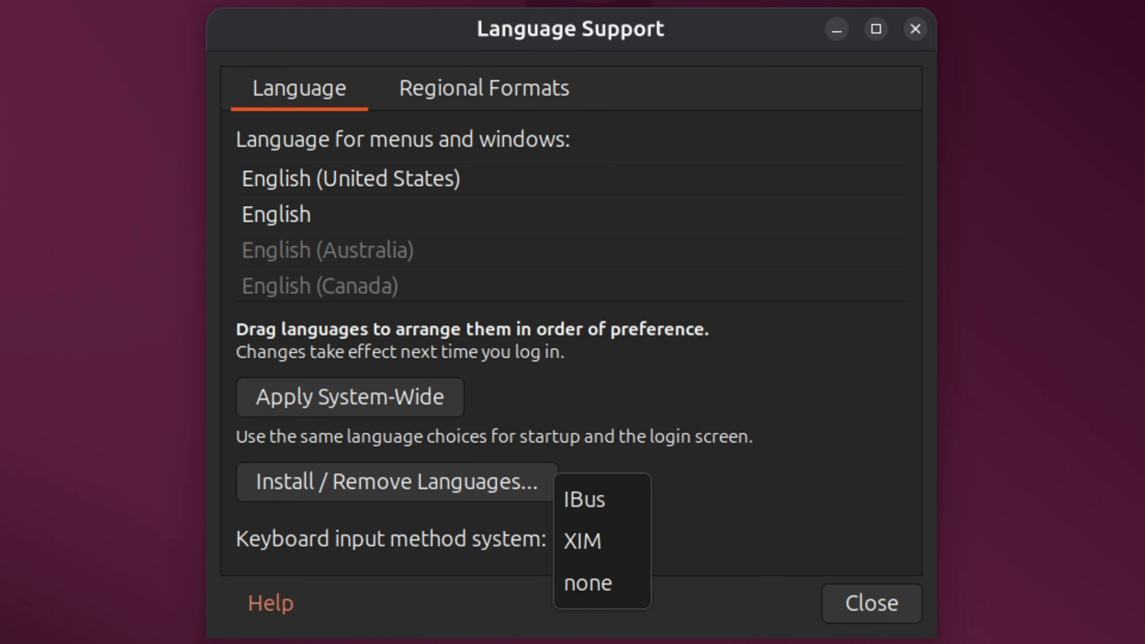
left_click(582, 540)
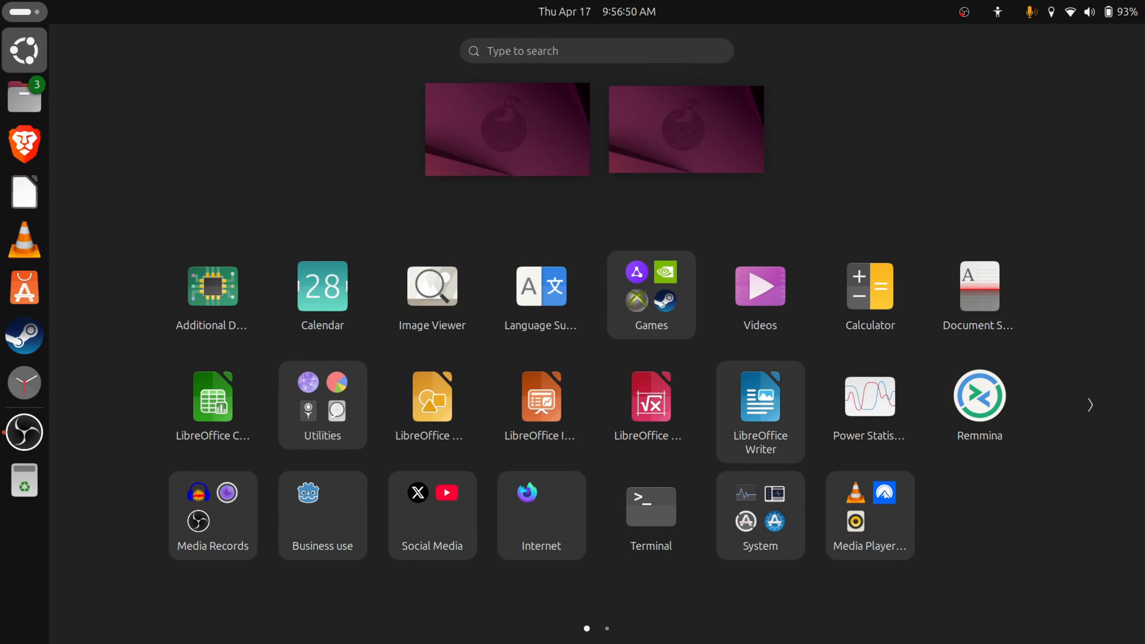
left_click(541, 515)
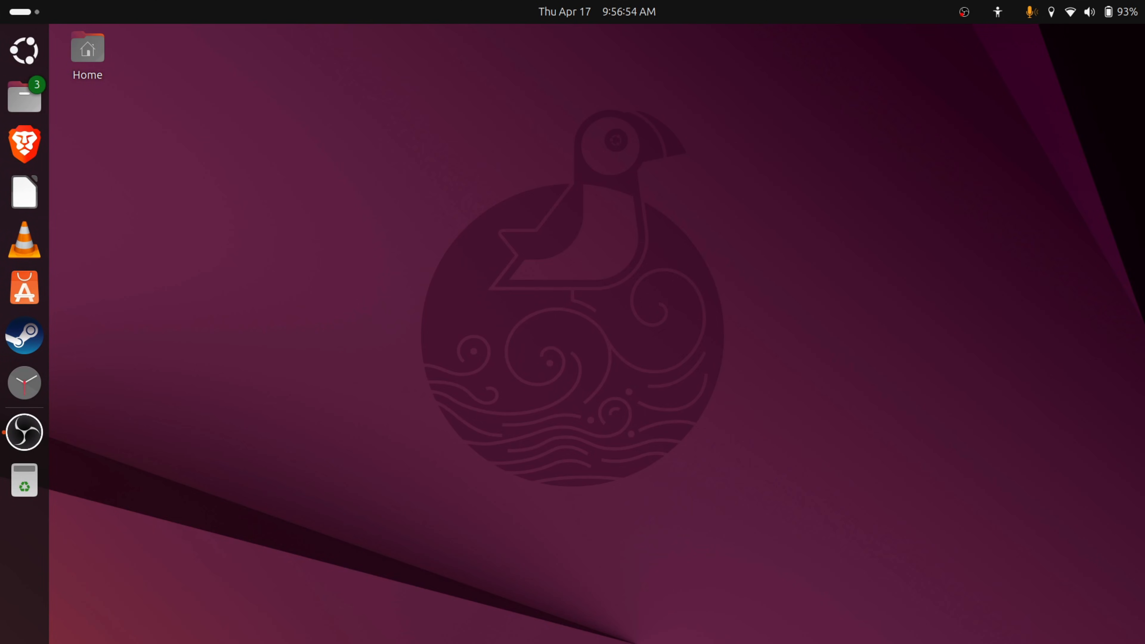
Launch Firefox Nightly, dismiss the version 139 upgrade notice and show its Help menu.
left_click(24, 481)
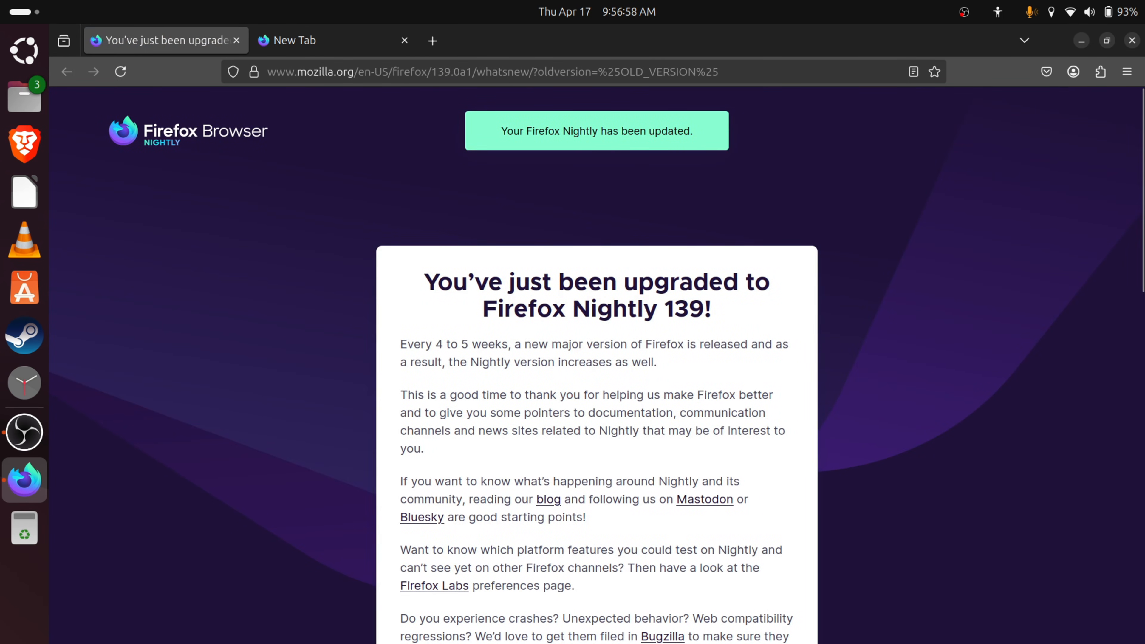
left_click(236, 40)
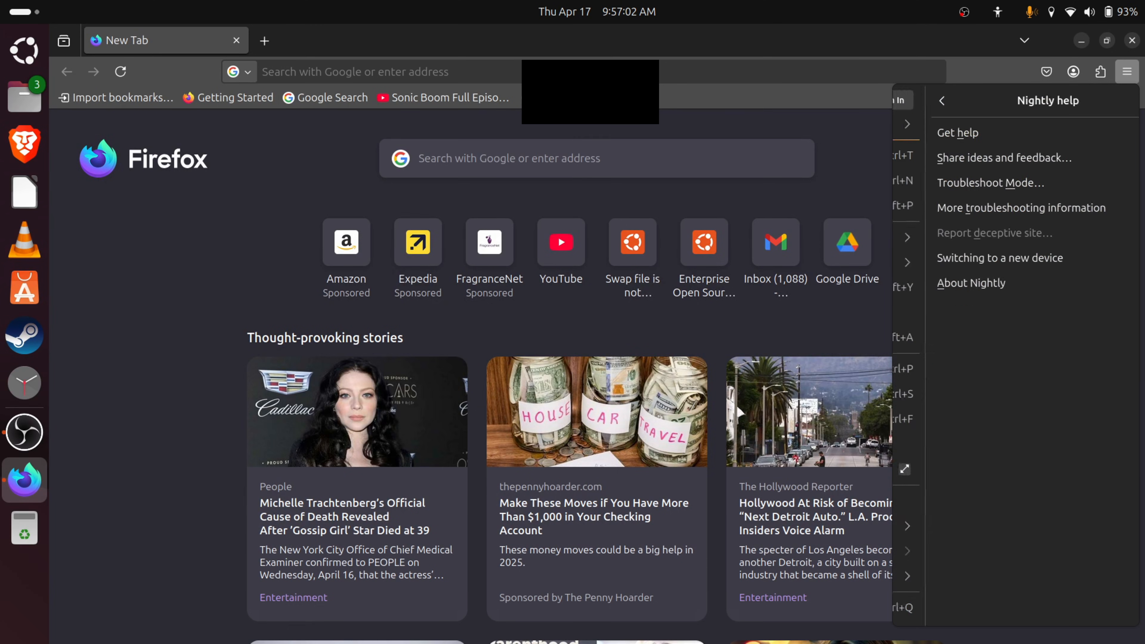
left_click(972, 283)
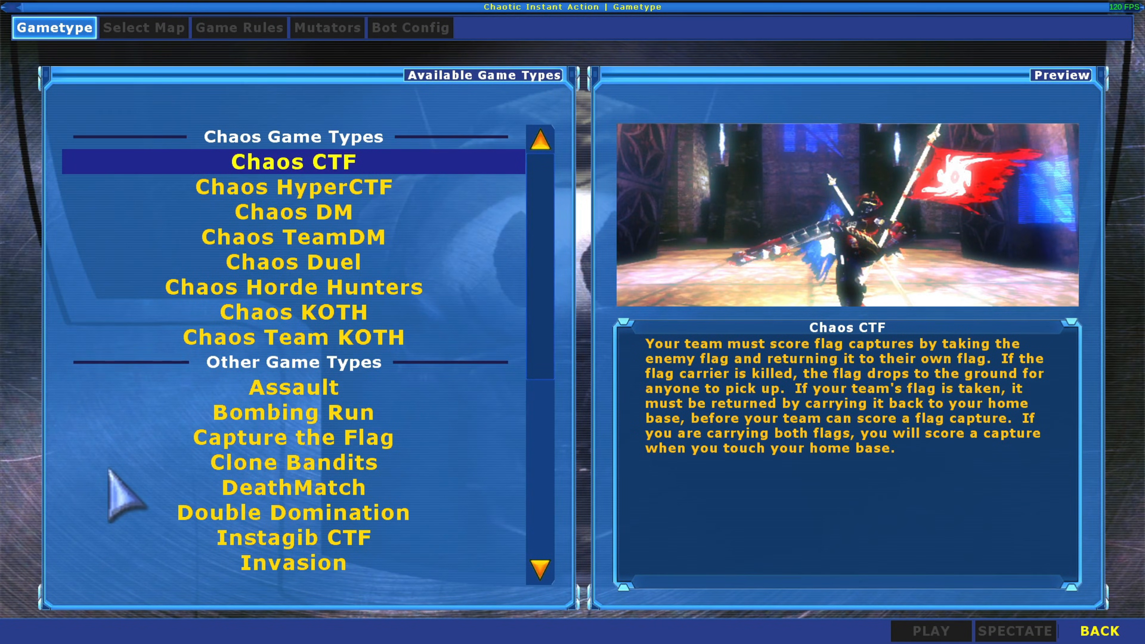
Start a Chaos DM match on DM-CE-Bounce! from Instant Action.
left_click(143, 27)
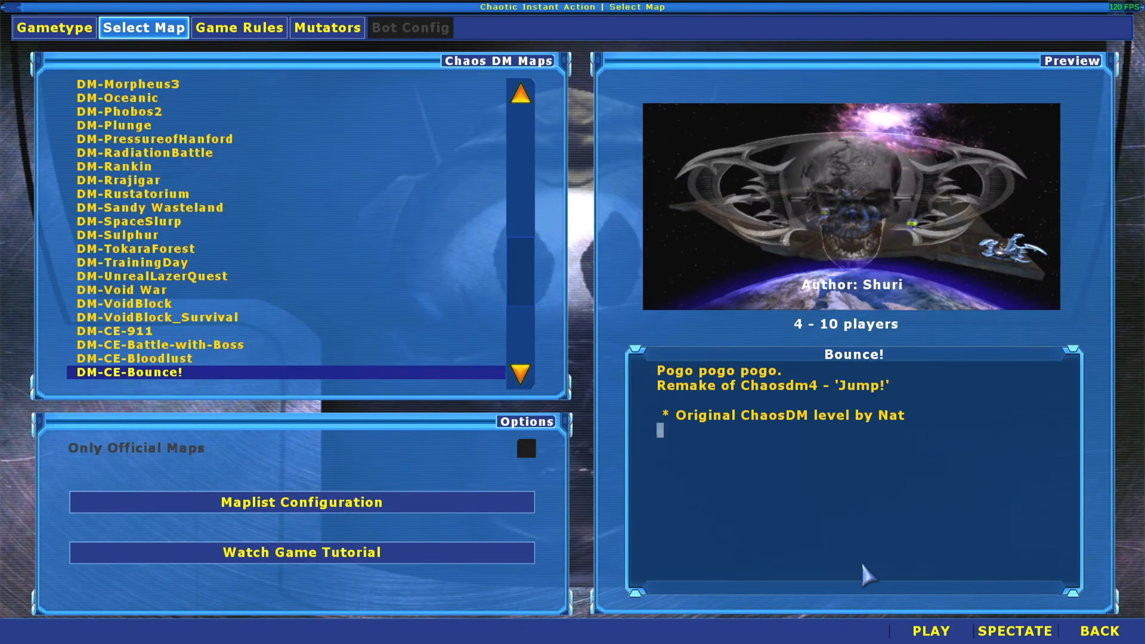
left_click(930, 631)
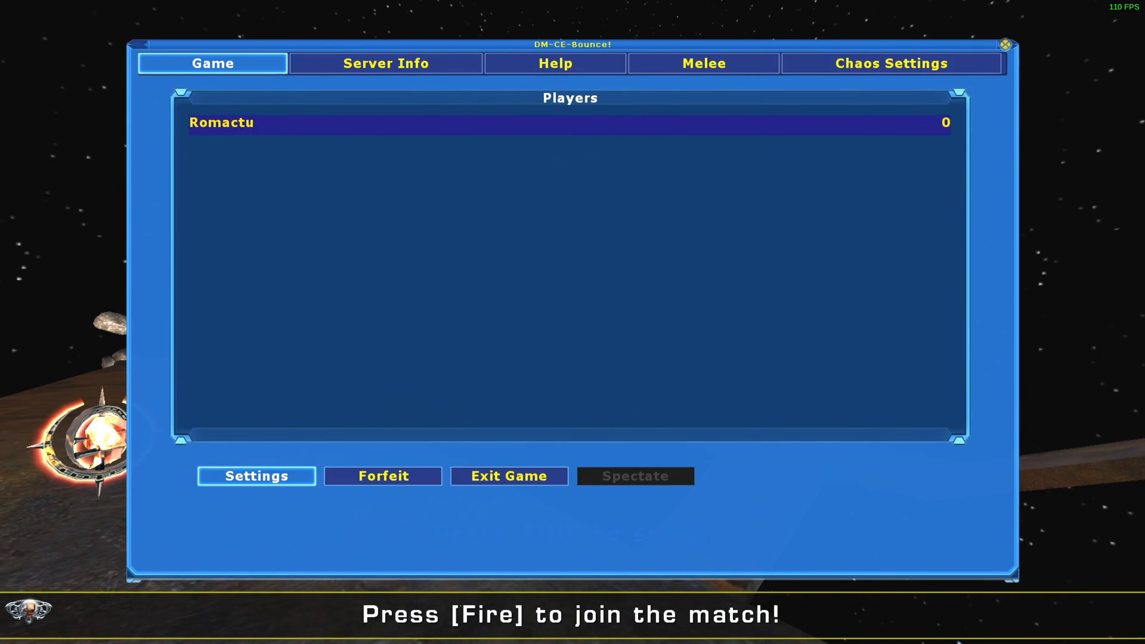
mouse_move(374, 485)
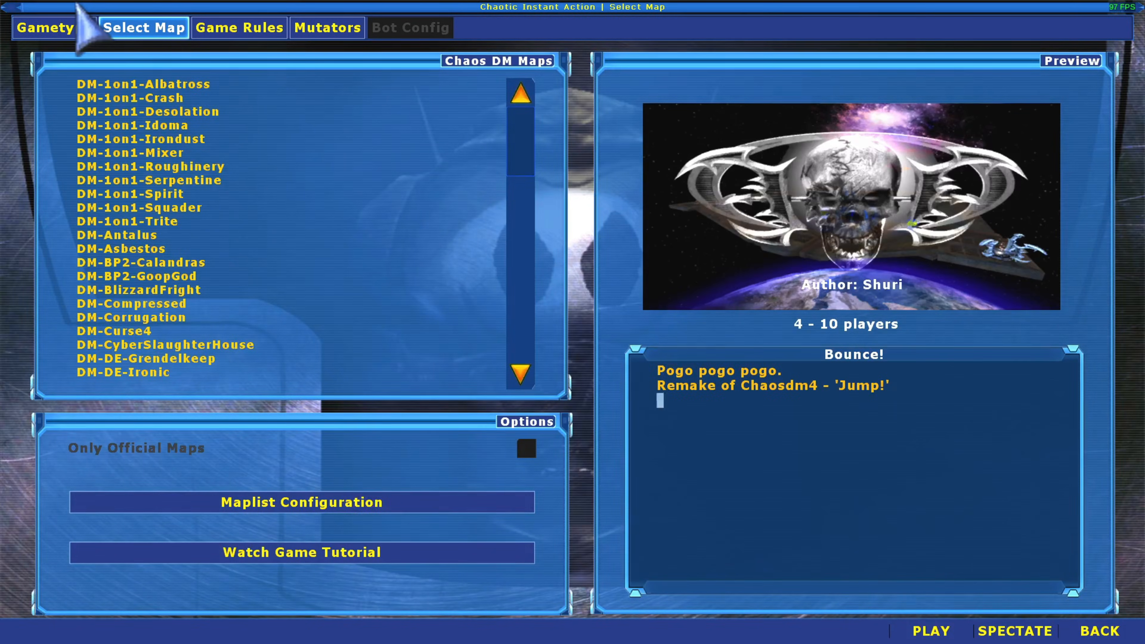
Switch the game type to Assault and start a match on AS-BP2-Acatana.
left_click(52, 27)
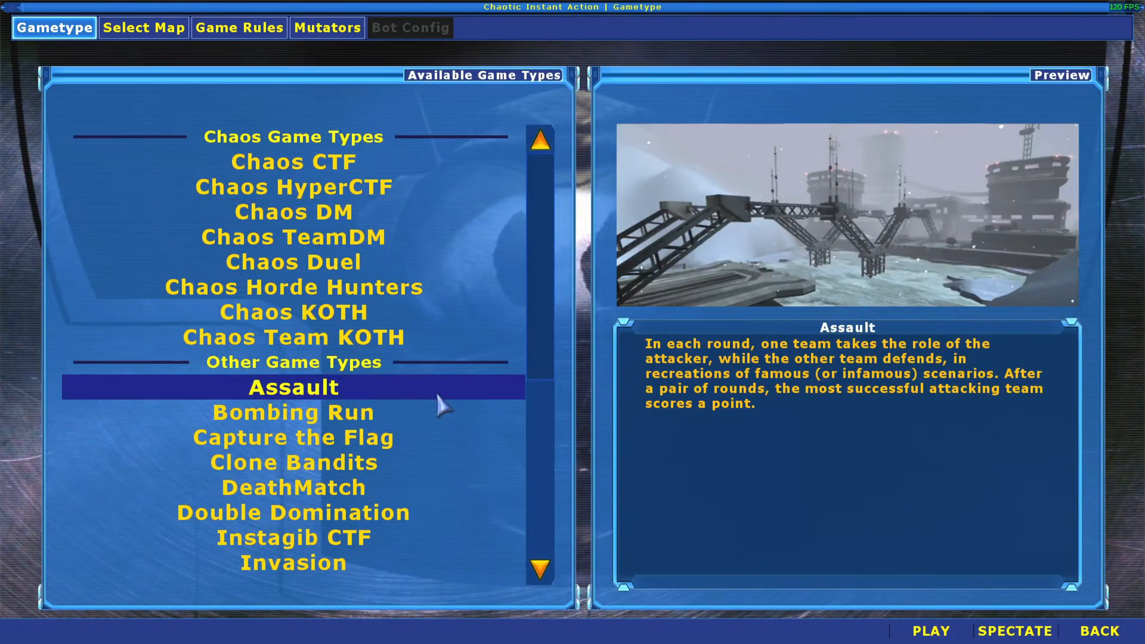
left_click(143, 26)
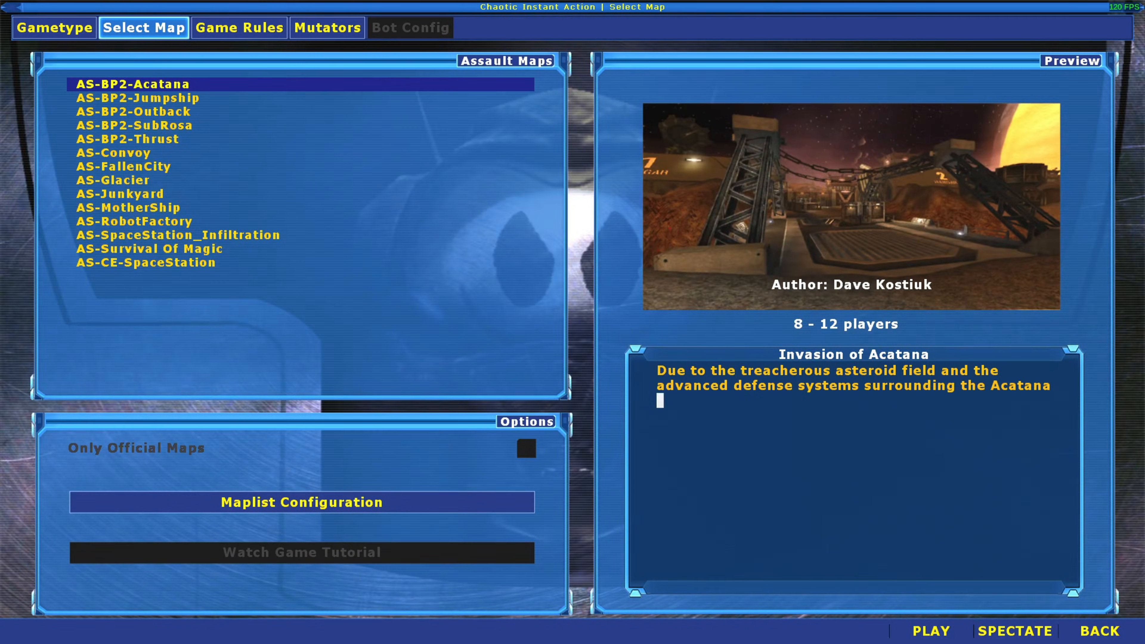
left_click(930, 631)
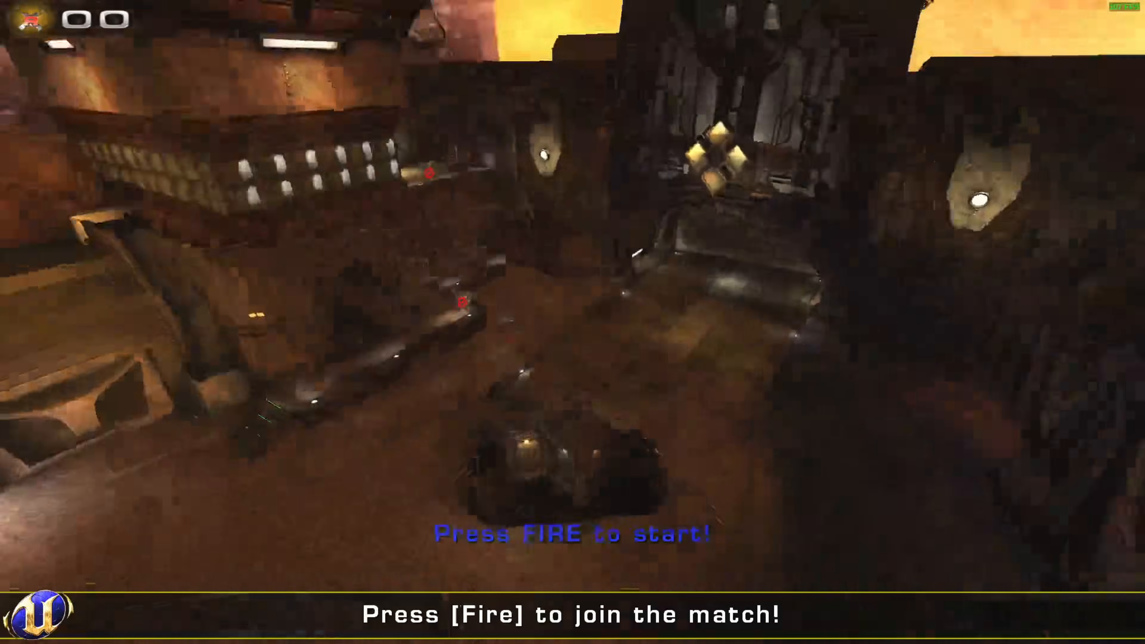
mouse_move(573, 322)
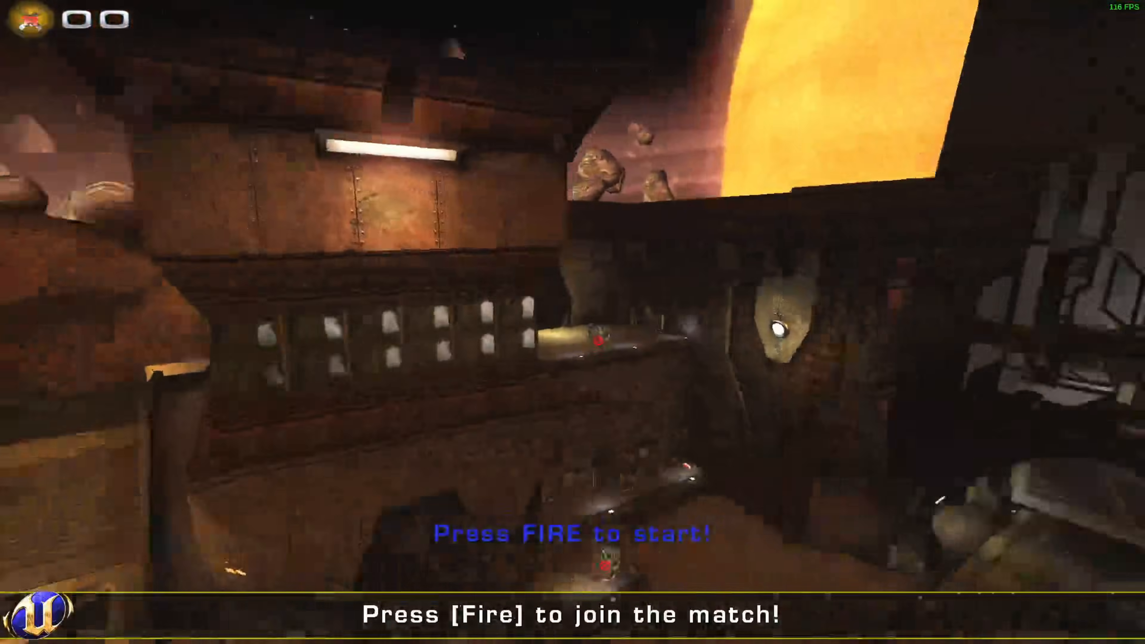
mouse_move(573, 322)
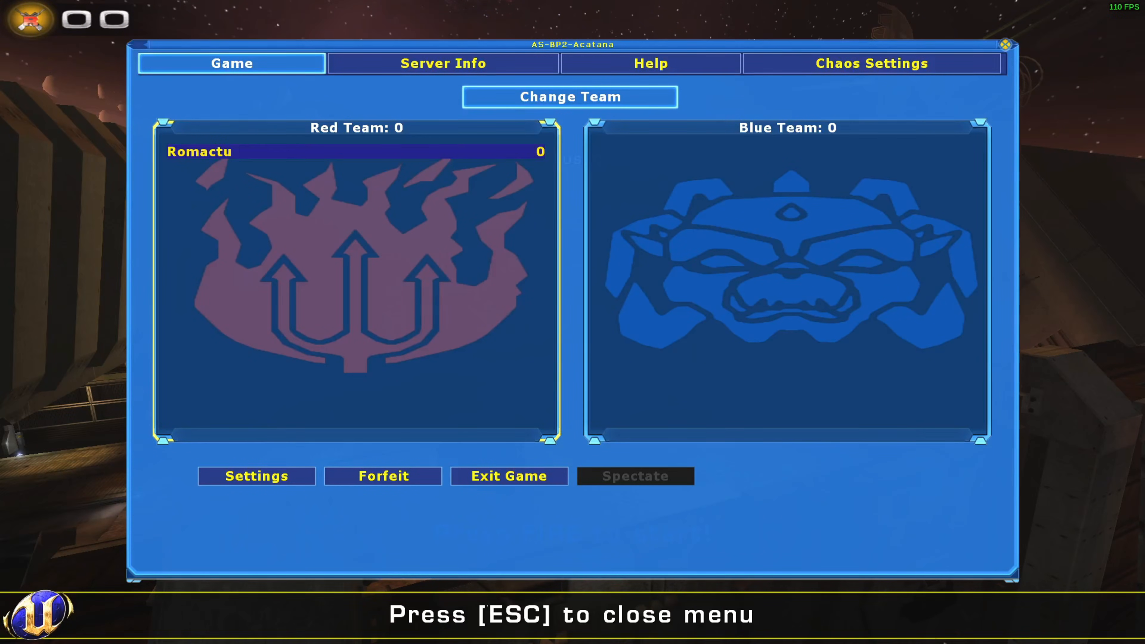
mouse_move(381, 476)
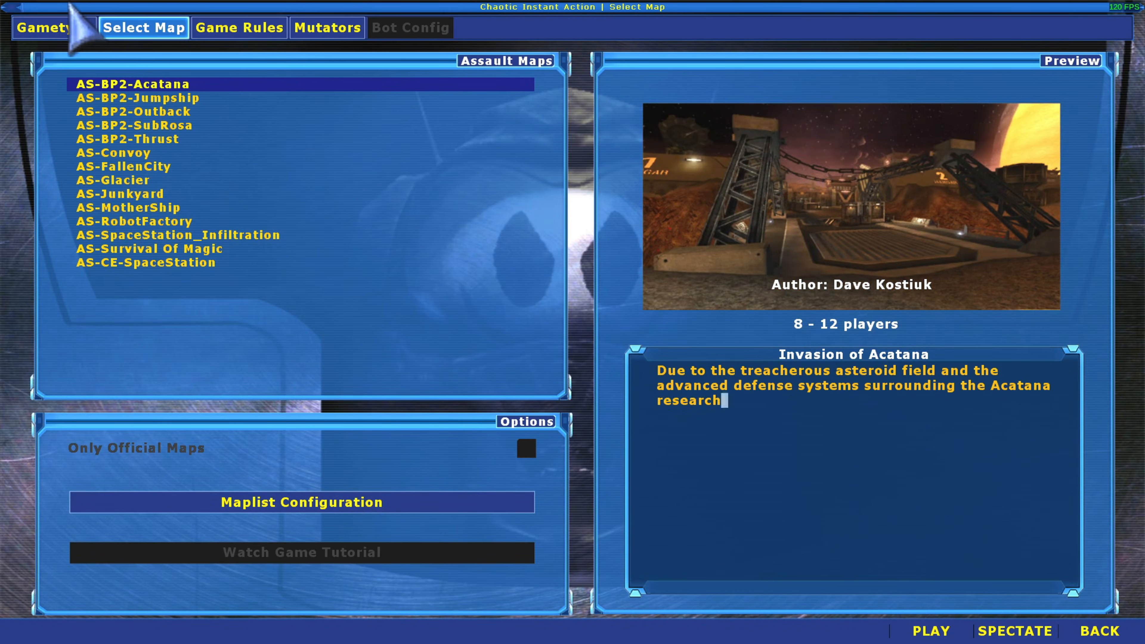
Switch the game type to Chaos KOTH and start a match on KOTH-Dungeon.
left_click(53, 28)
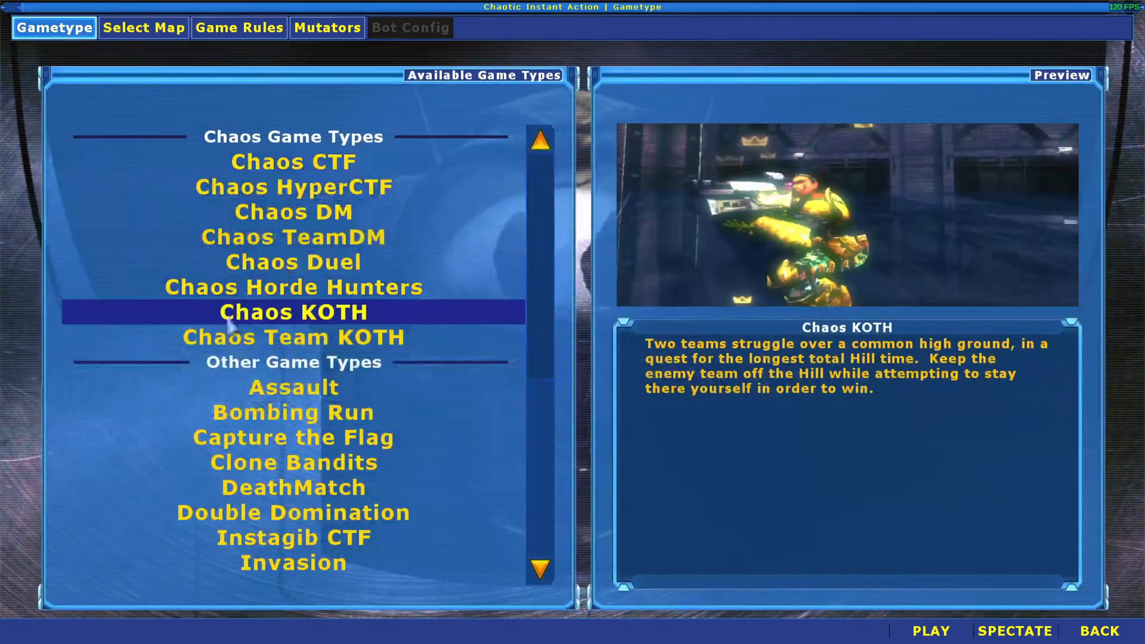
left_click(143, 28)
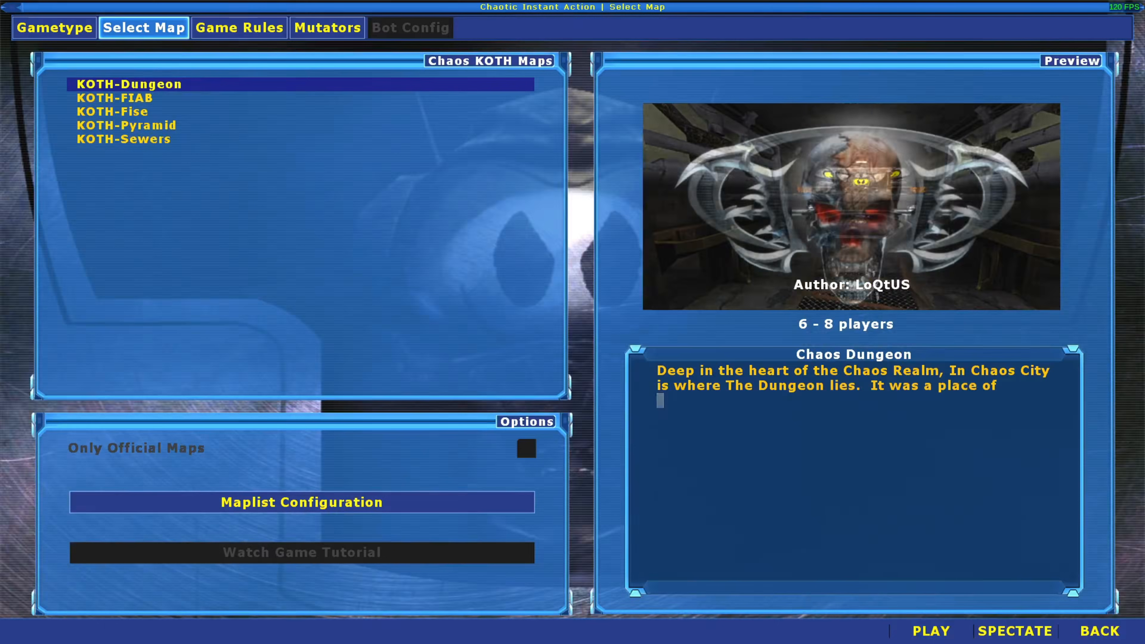
left_click(930, 630)
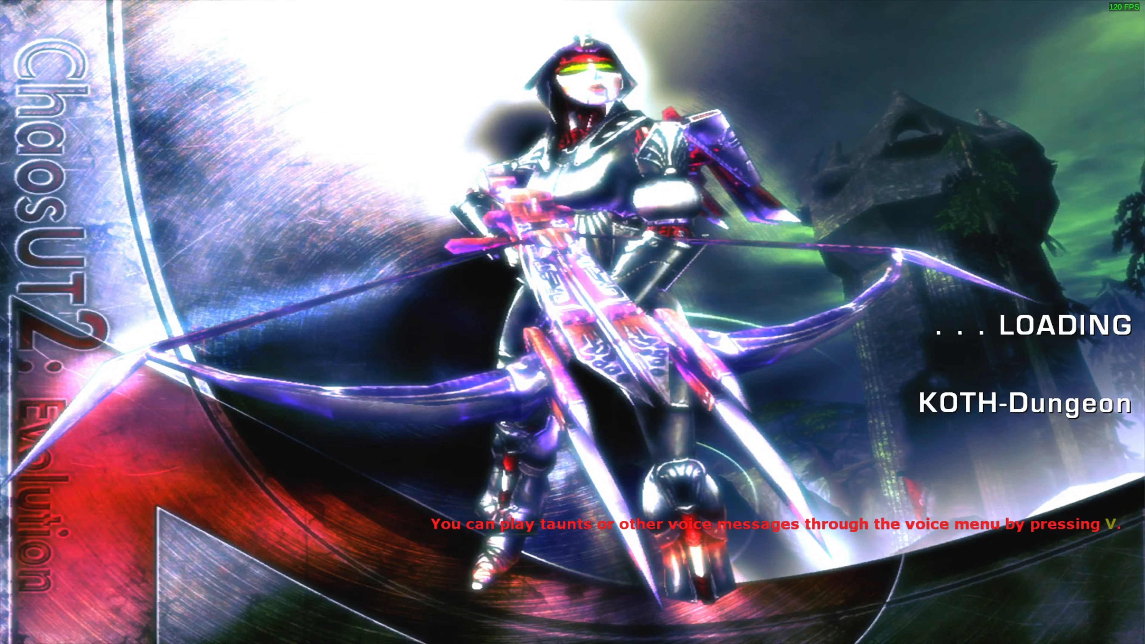